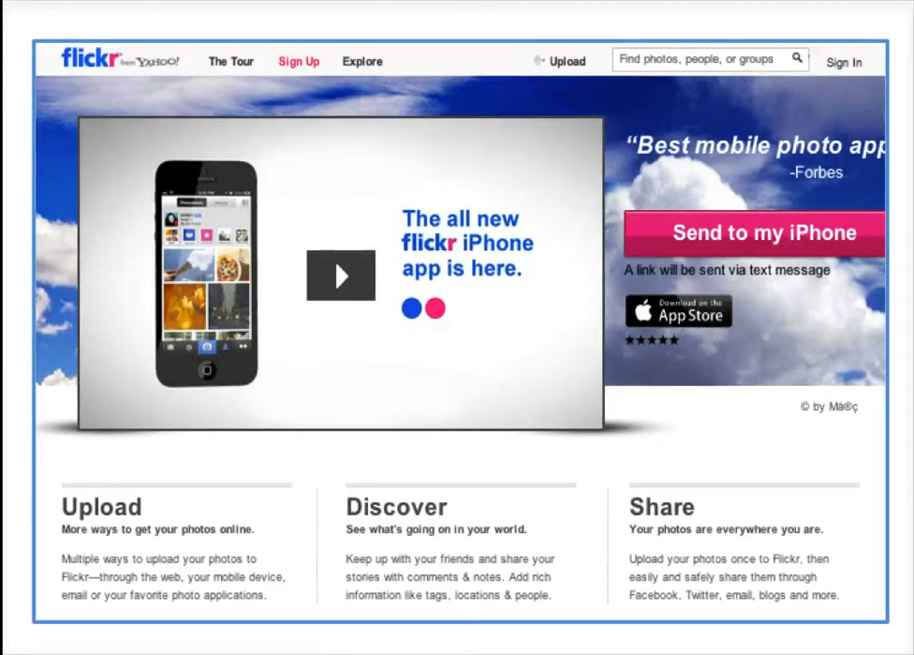
{"action": "mouse_move", "coordinate": [843, 62]}
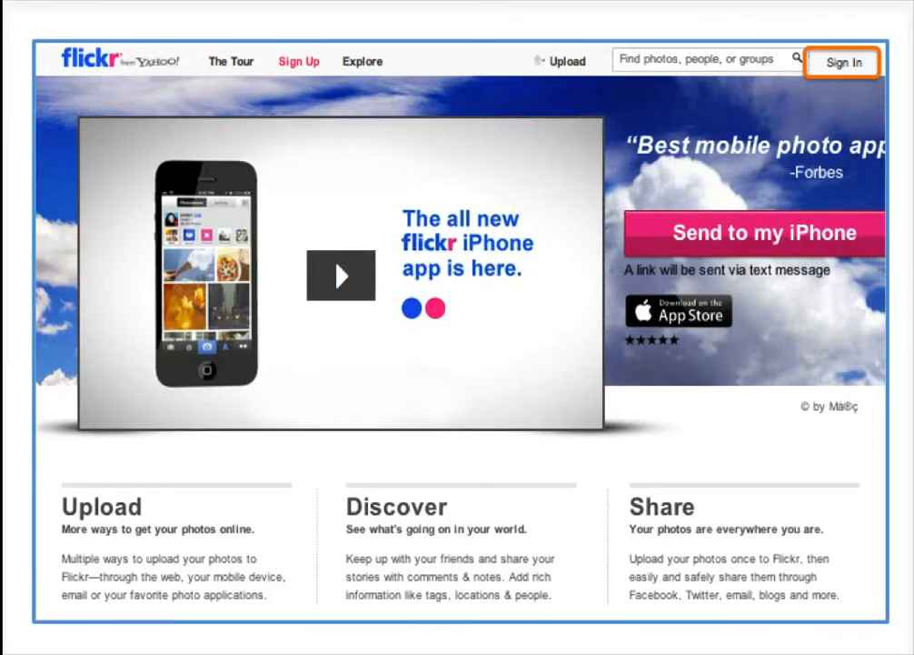
Step: Sign in to Flickr with the Yahoo account from the home page
{"action": "left_click", "coordinate": [842, 61]}
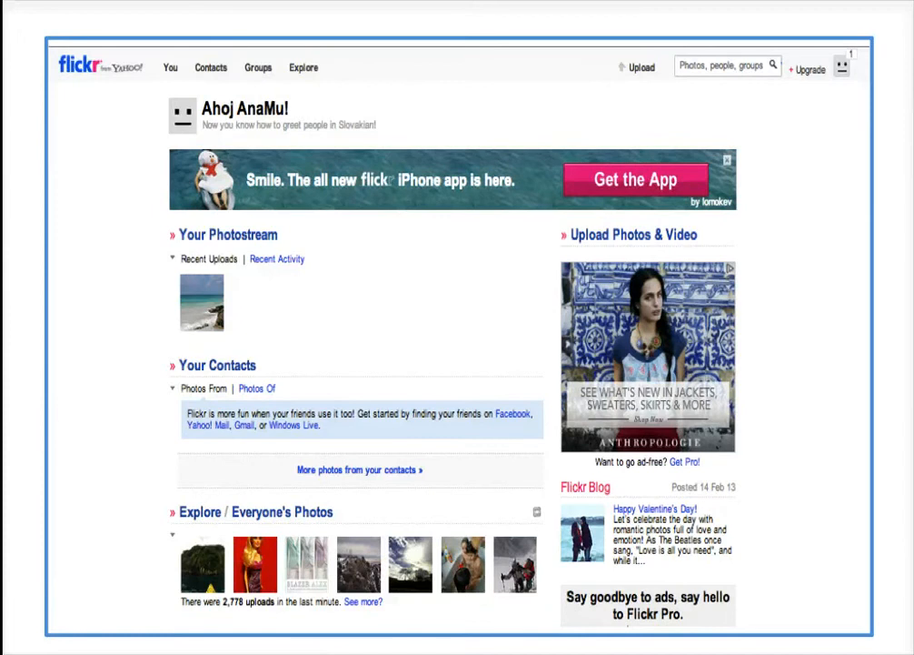
{"action": "mouse_move", "coordinate": [640, 67]}
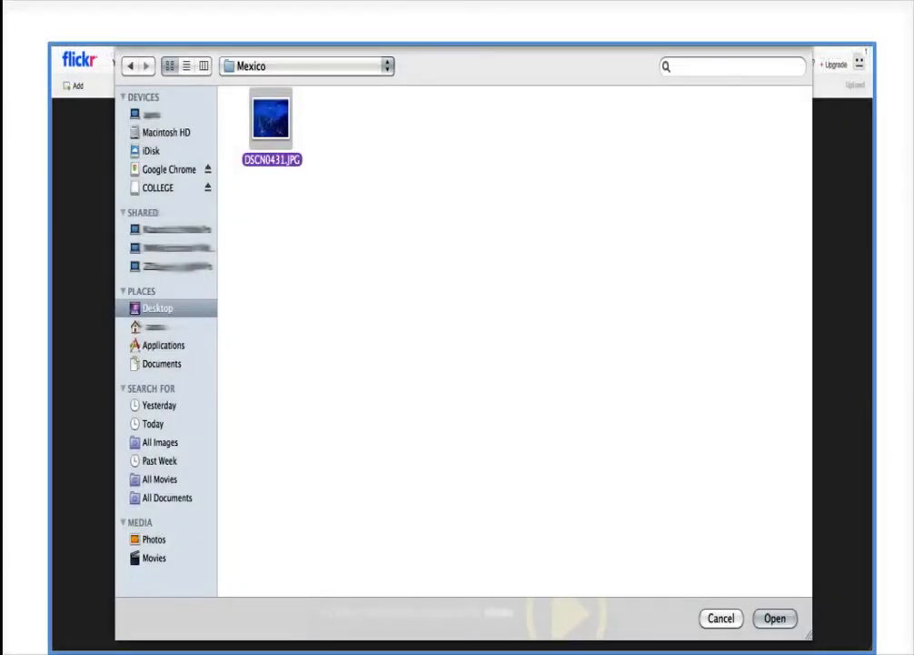
Step: Add DSCN0431.JPG from the Mexico folder to the Flickr uploader
{"action": "left_click", "coordinate": [271, 119]}
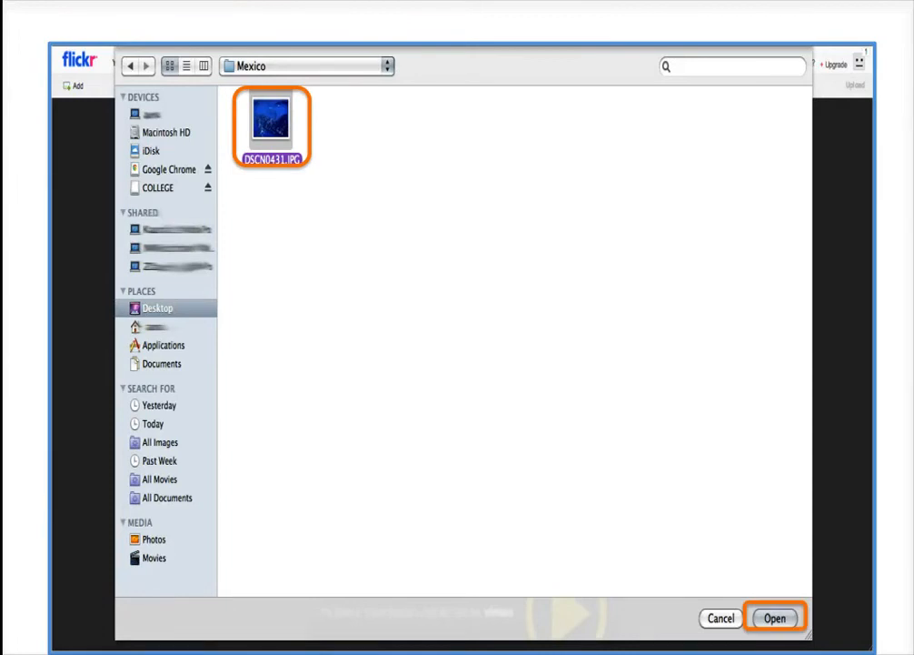
{"action": "left_click", "coordinate": [774, 617]}
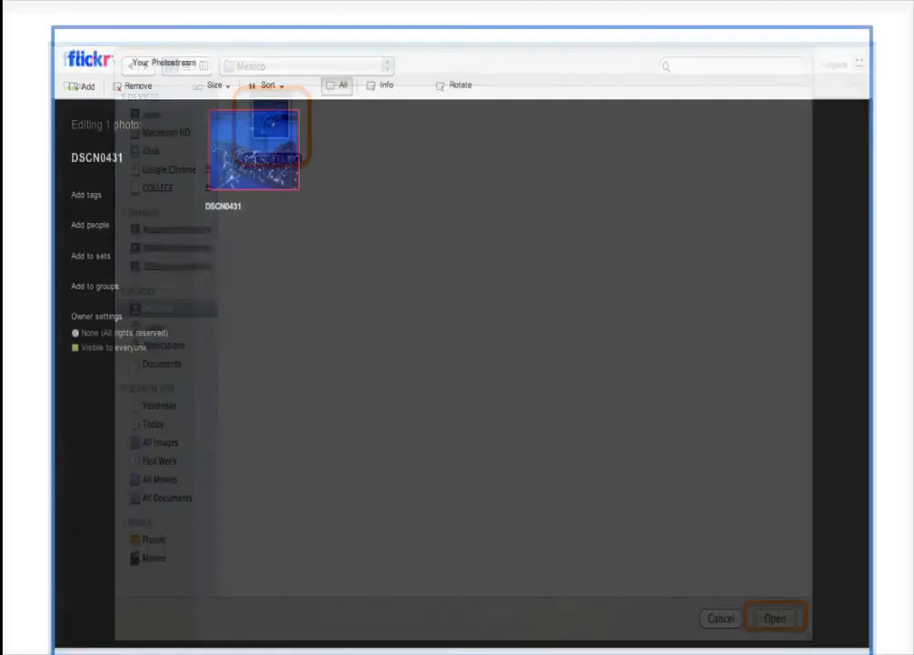
Step: Title the photo 'Swimming With Whale Sharks', describe it 'Family trip to Mexico', and upload publicly
{"action": "left_click", "coordinate": [774, 618]}
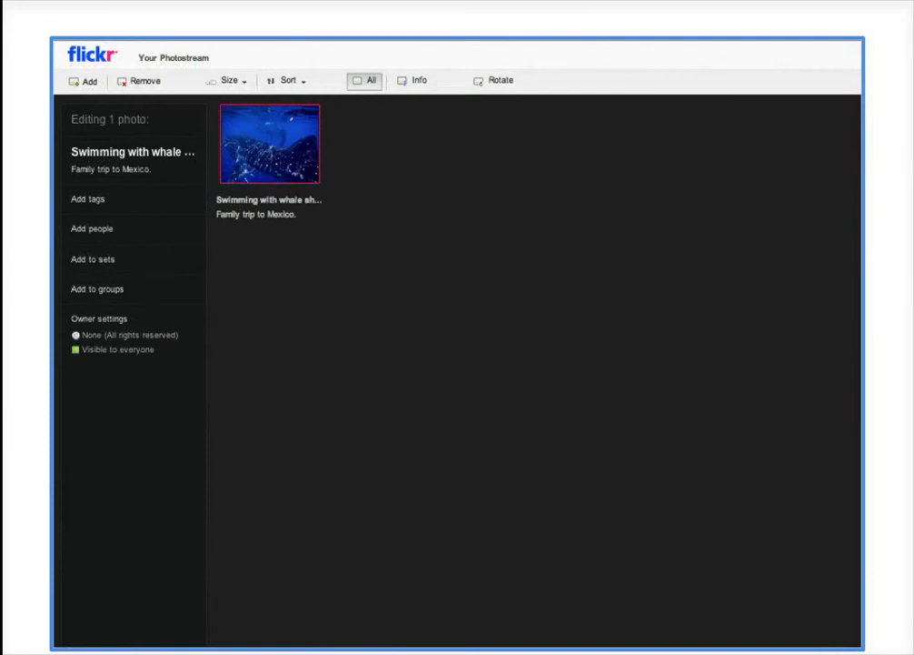
{"action": "left_click", "coordinate": [270, 214]}
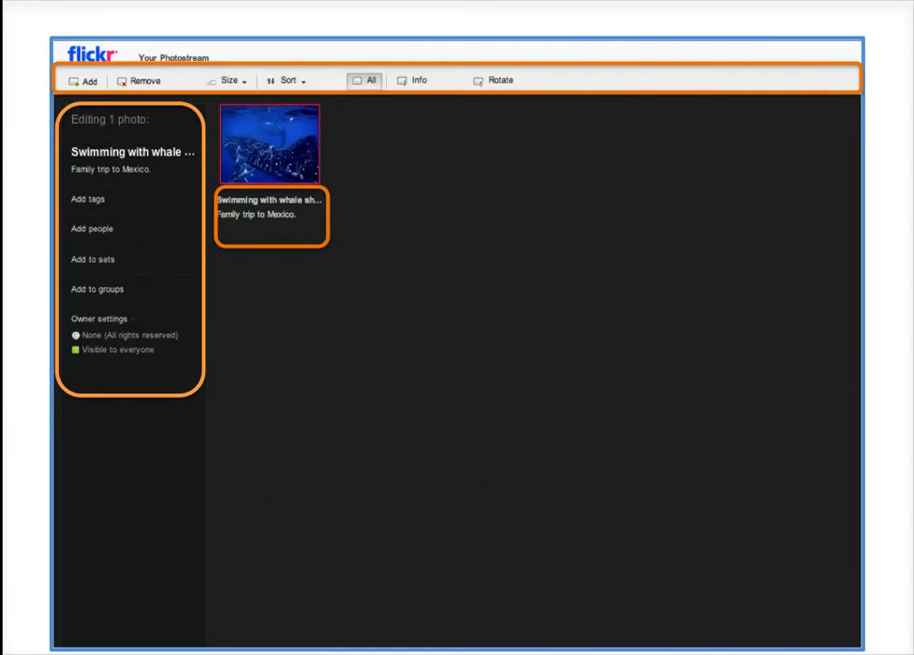
{"action": "left_click", "coordinate": [841, 101]}
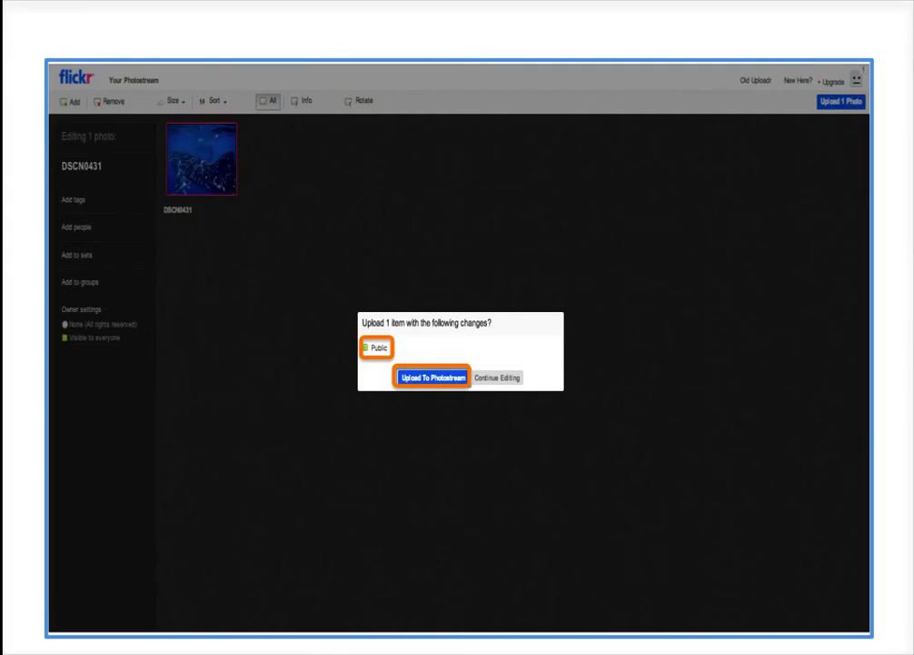
{"action": "left_click", "coordinate": [431, 376]}
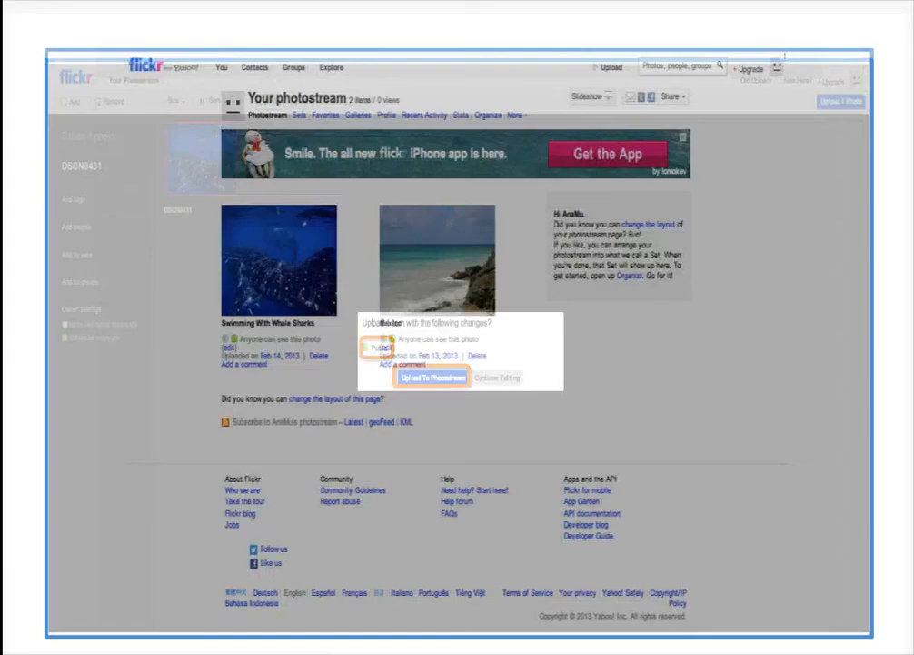
Step: Open the 'Swimming With Whale Sharks' thumbnail from the photostream onto its photo page
{"action": "left_click", "coordinate": [431, 377]}
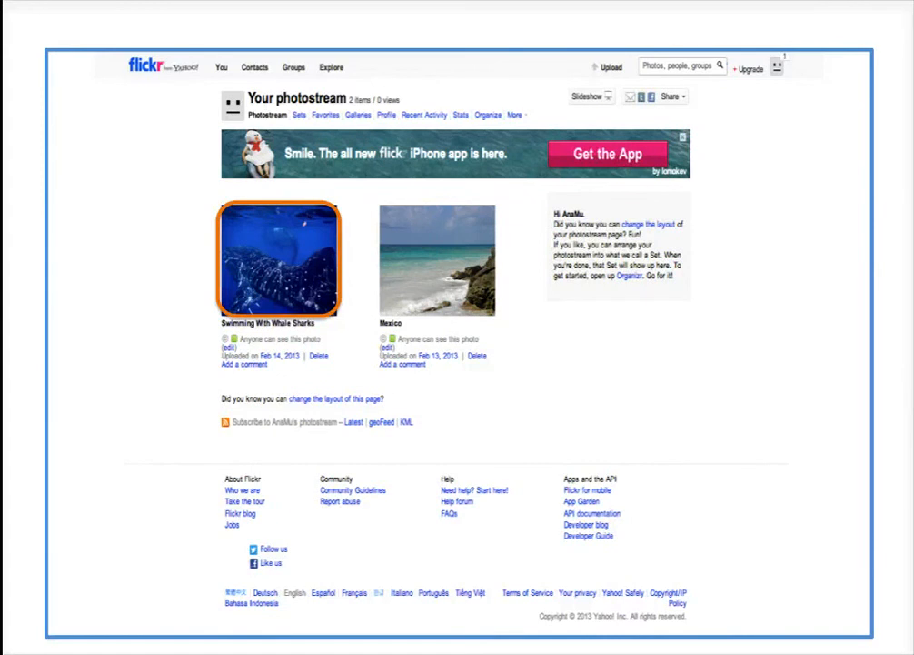
{"action": "left_click", "coordinate": [279, 259]}
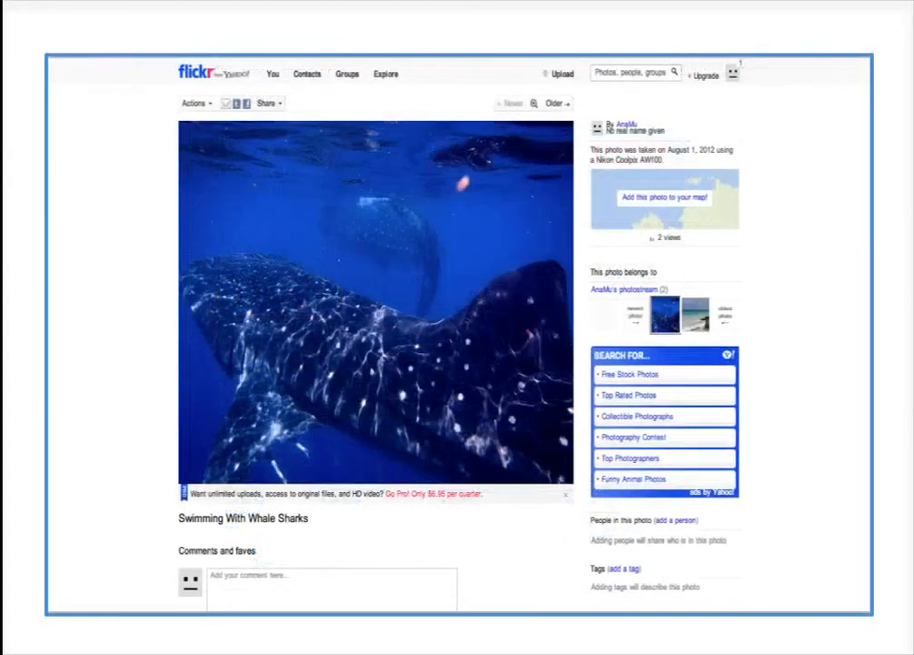